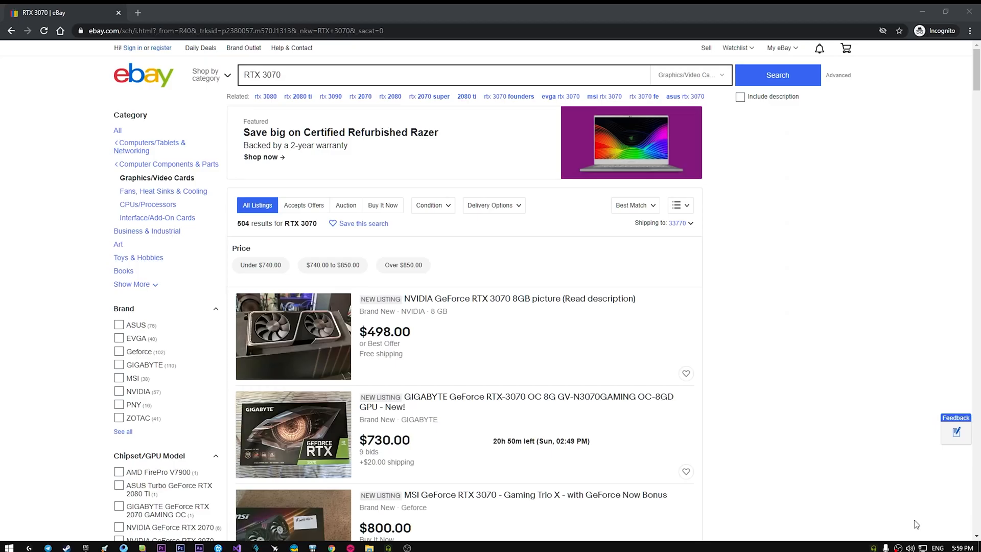
mouse_move(829, 477)
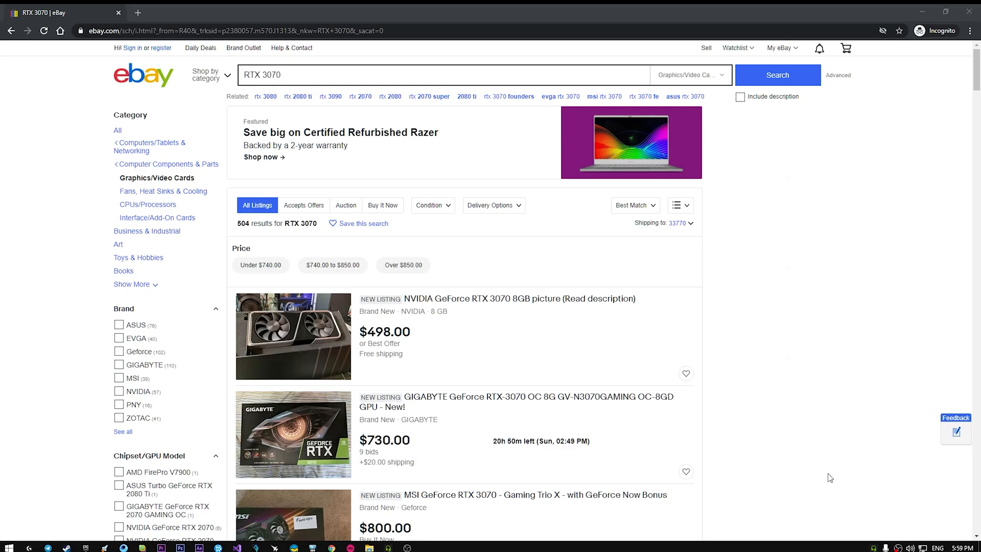
mouse_move(815, 449)
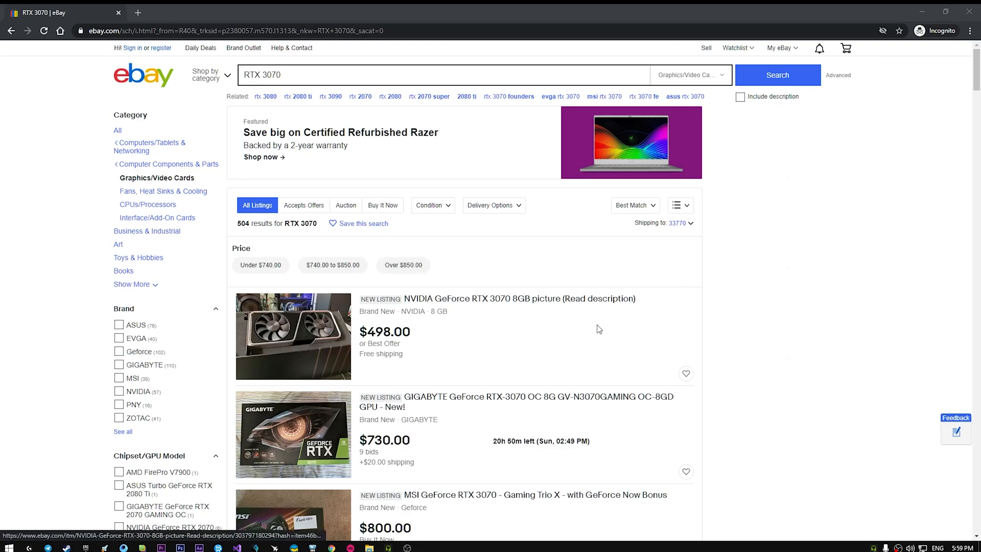
mouse_move(406, 305)
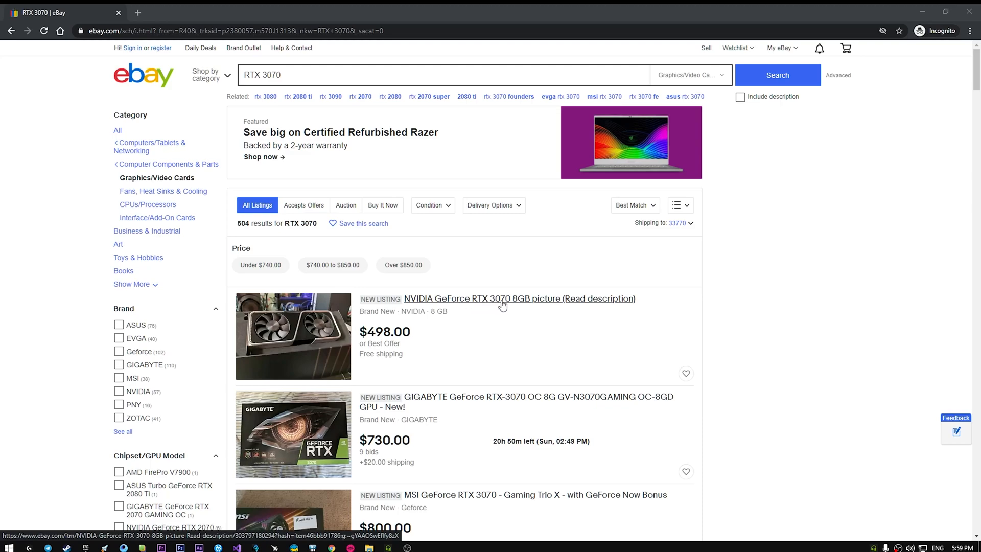
mouse_move(653, 299)
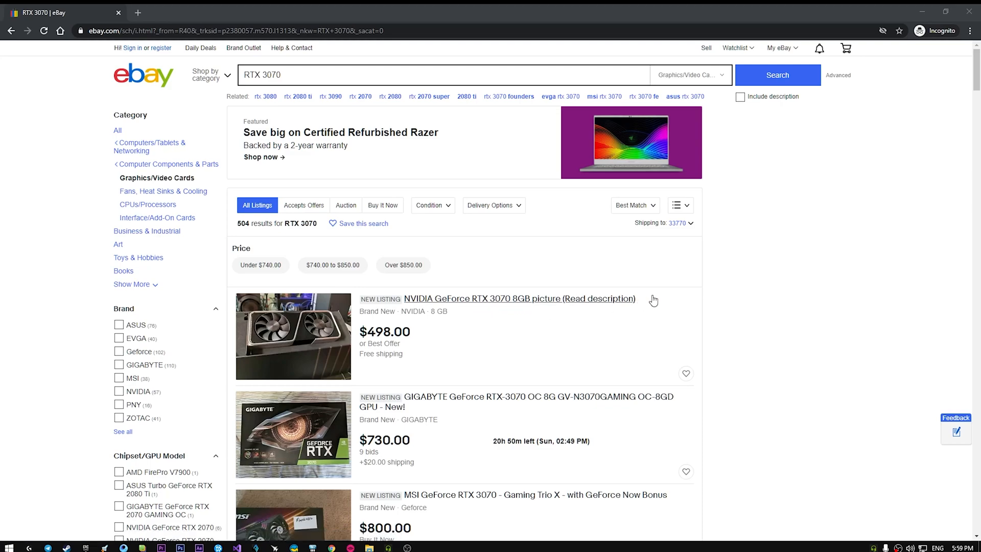
mouse_move(578, 300)
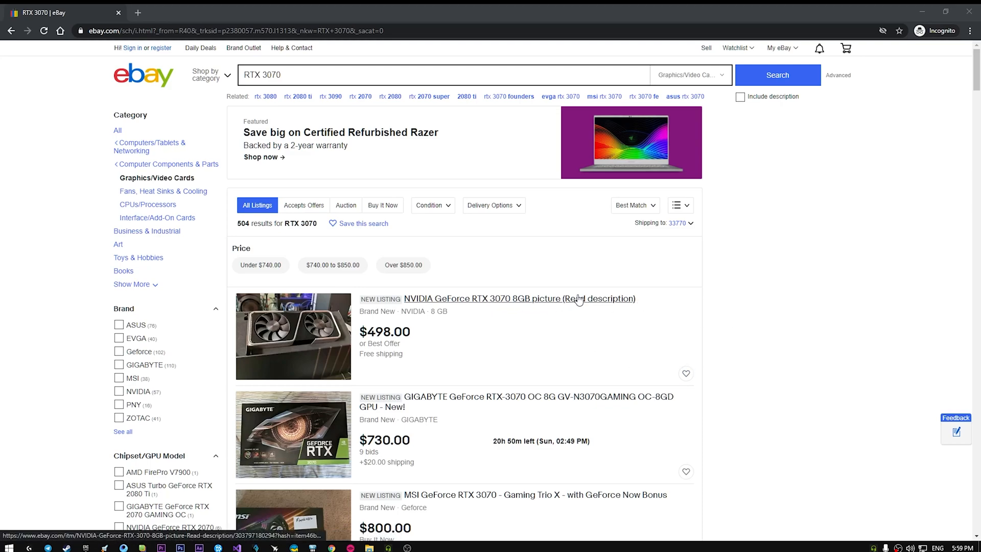
mouse_move(522, 301)
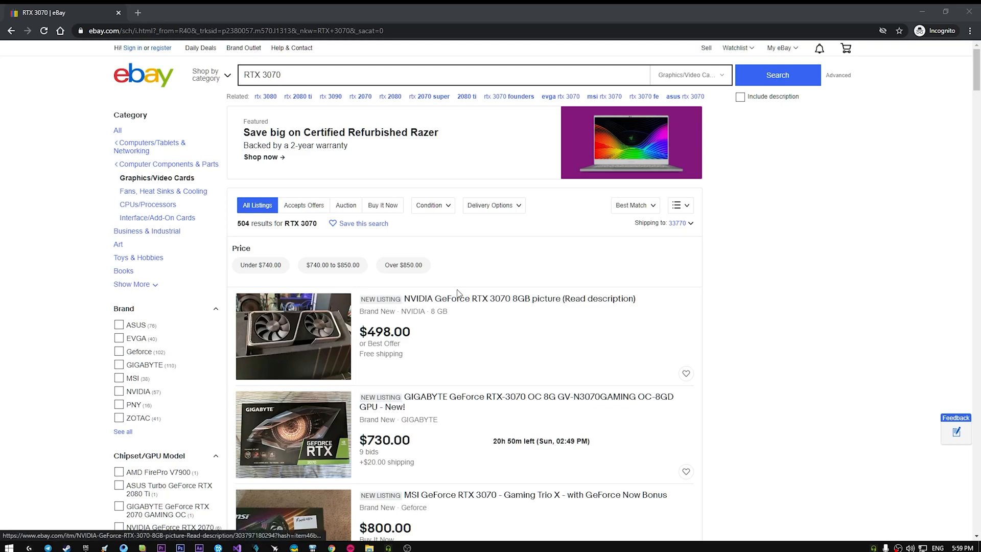
Step: Read the RTX 3070 picture listing's bot/scalper deterrent warning, then return to the eBay home page
left_click(518, 298)
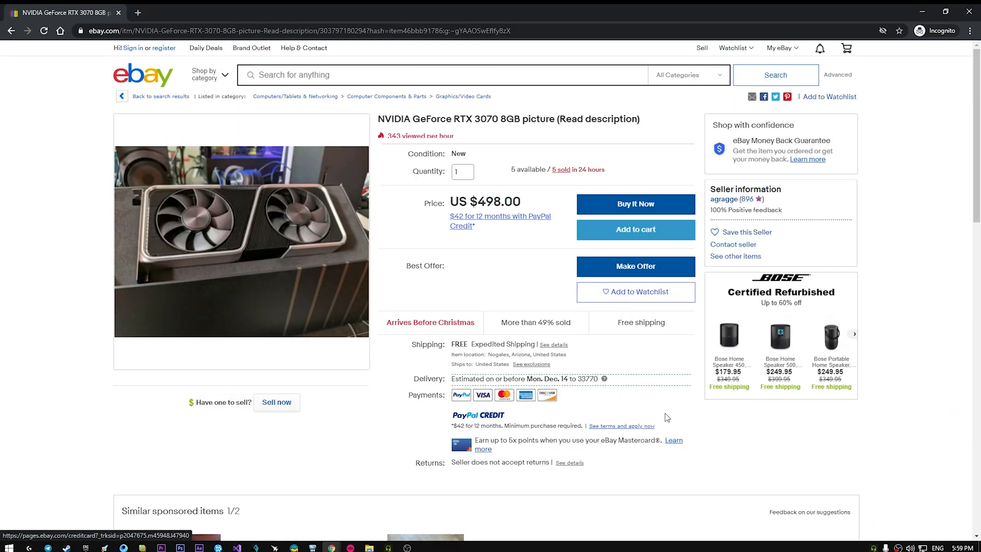
mouse_move(519, 236)
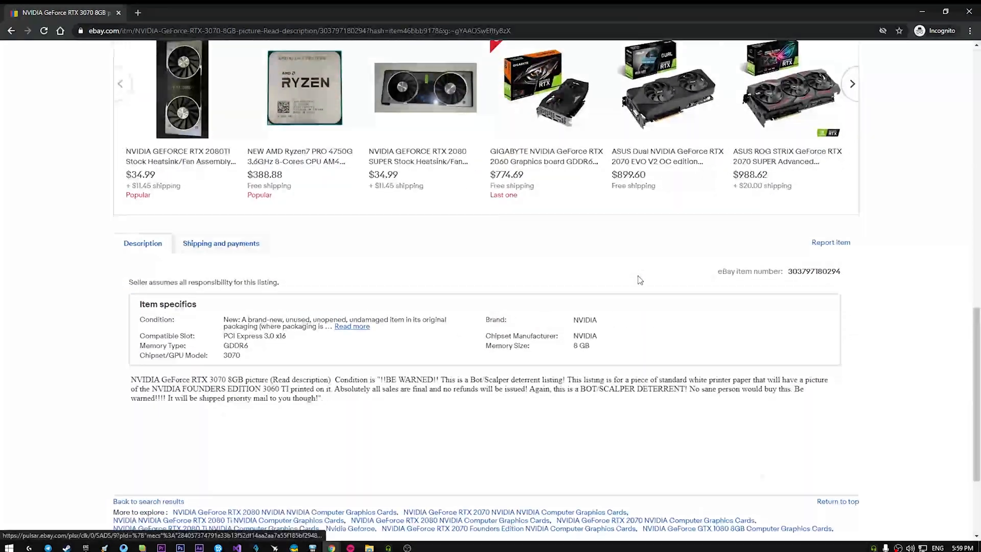
scroll("down", 3)
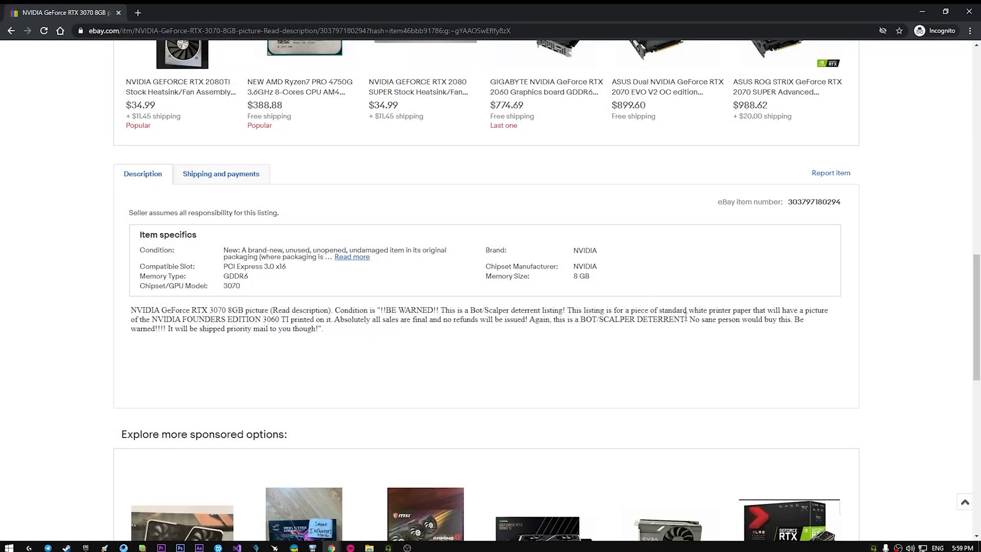
left_click_drag(705, 310, 775, 310)
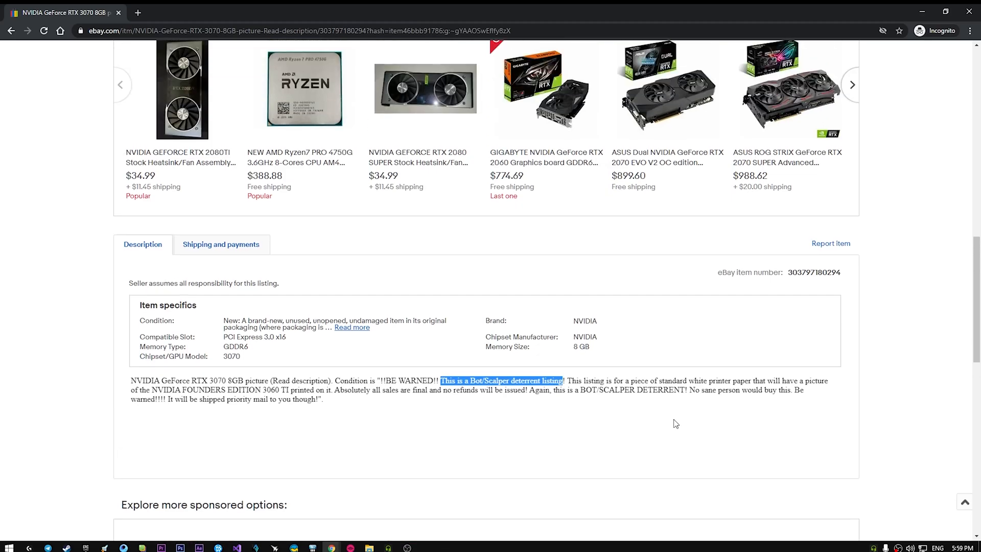
scroll("up", 3)
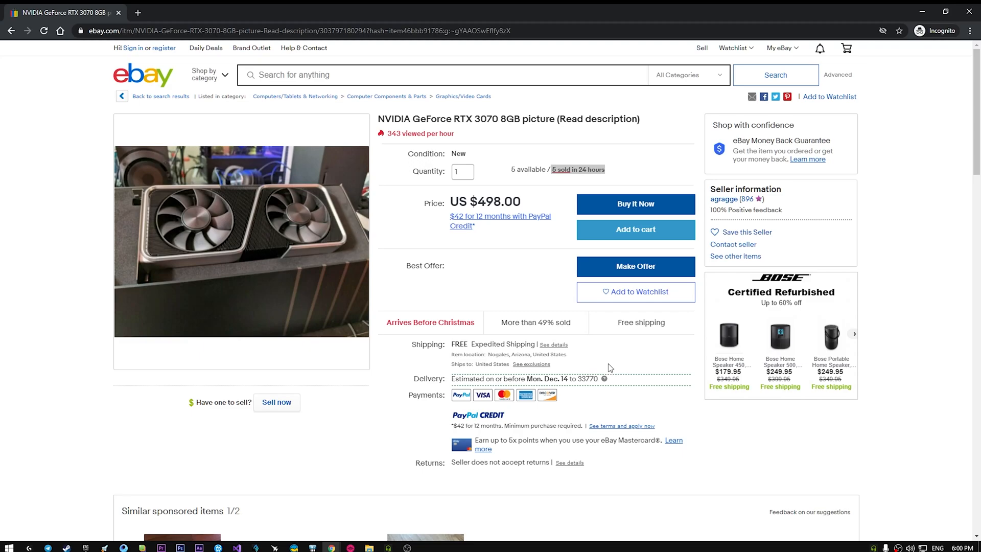
mouse_move(611, 352)
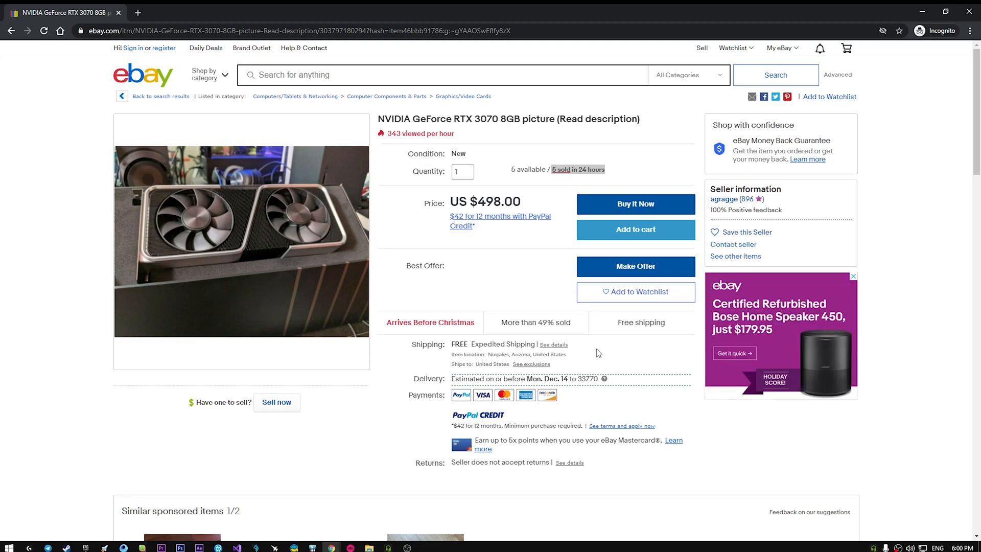
left_click(438, 74)
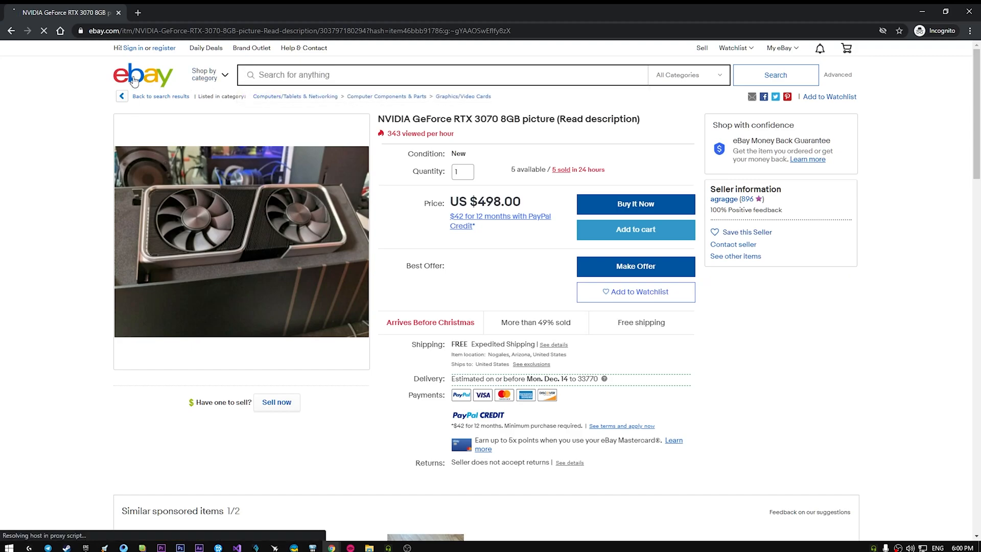
Step: Enter the query (rtx 3070) -picture -image -printablepicture -photo -png -pic -pics and remove one marked exclusion term
left_click(143, 74)
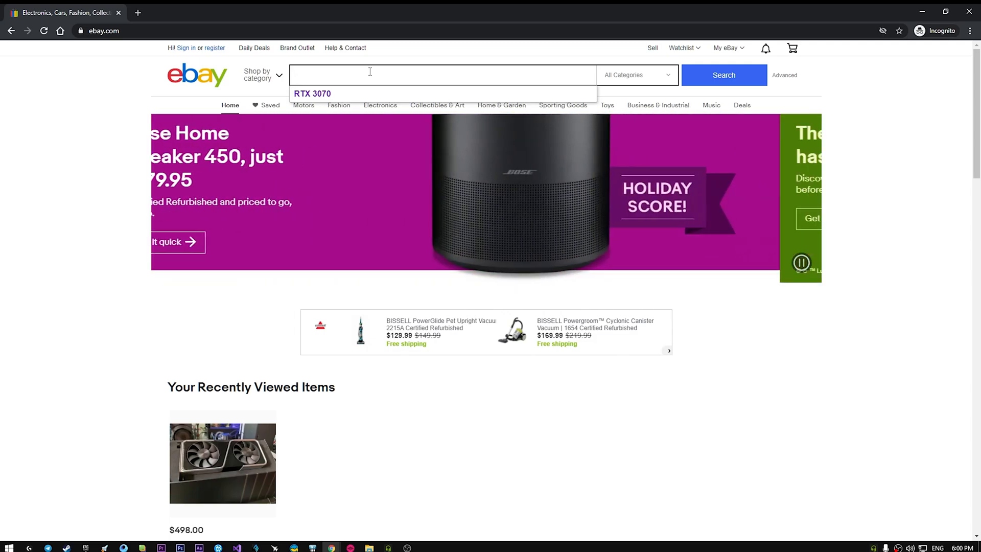
type(")")
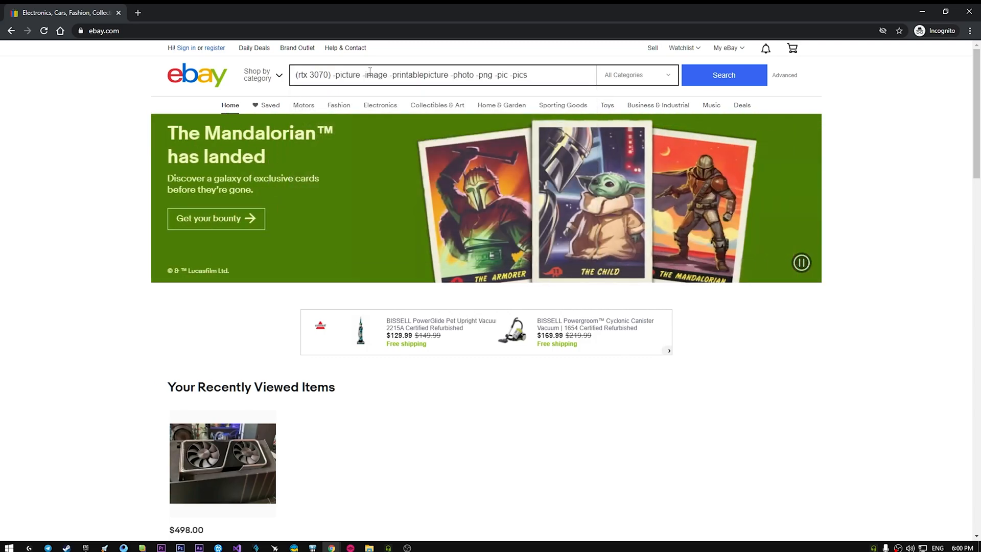
double_click(348, 75)
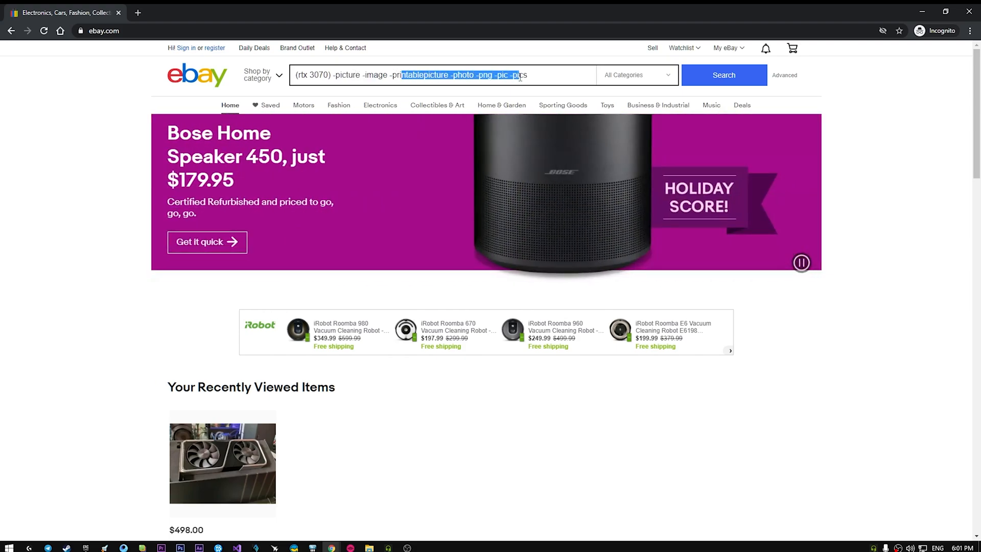
left_click(723, 75)
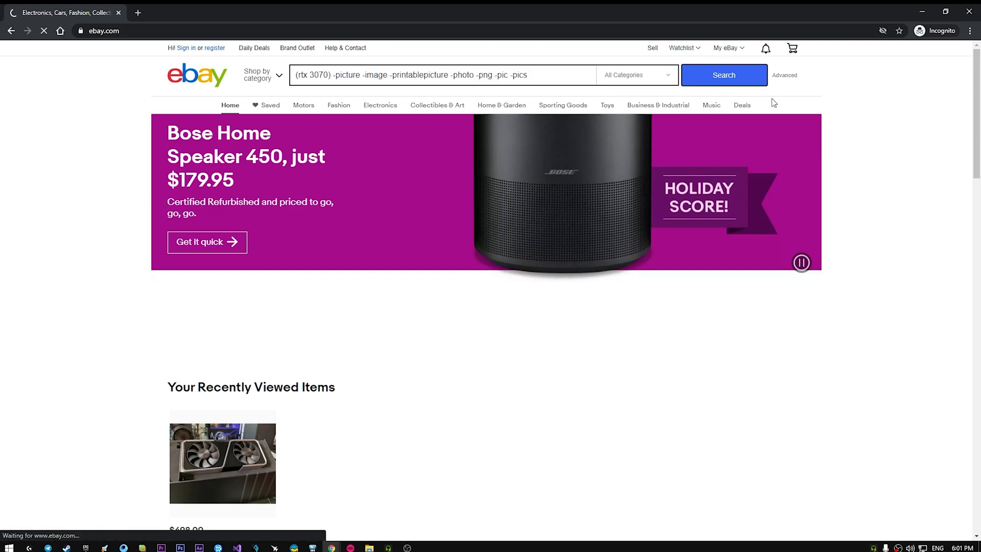
left_click(723, 74)
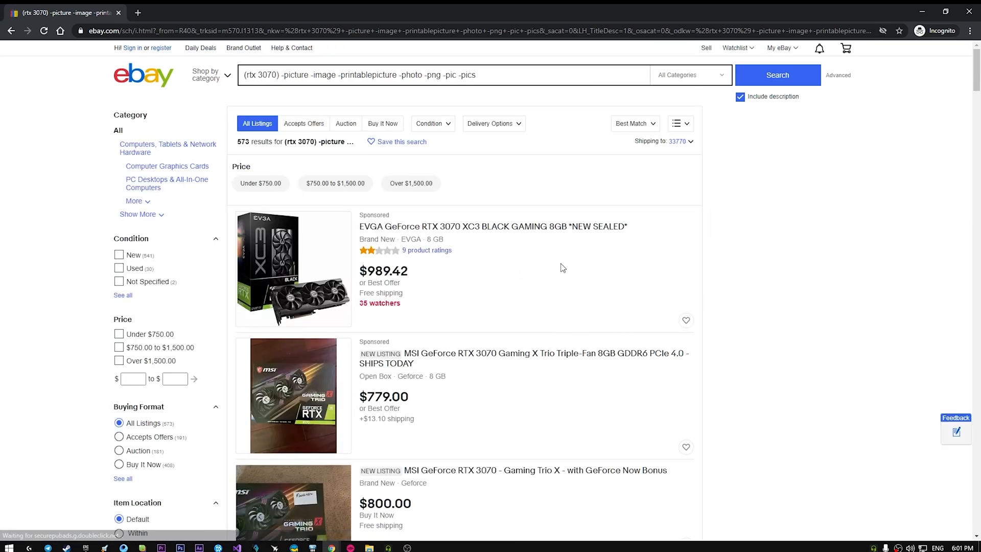
mouse_move(558, 262)
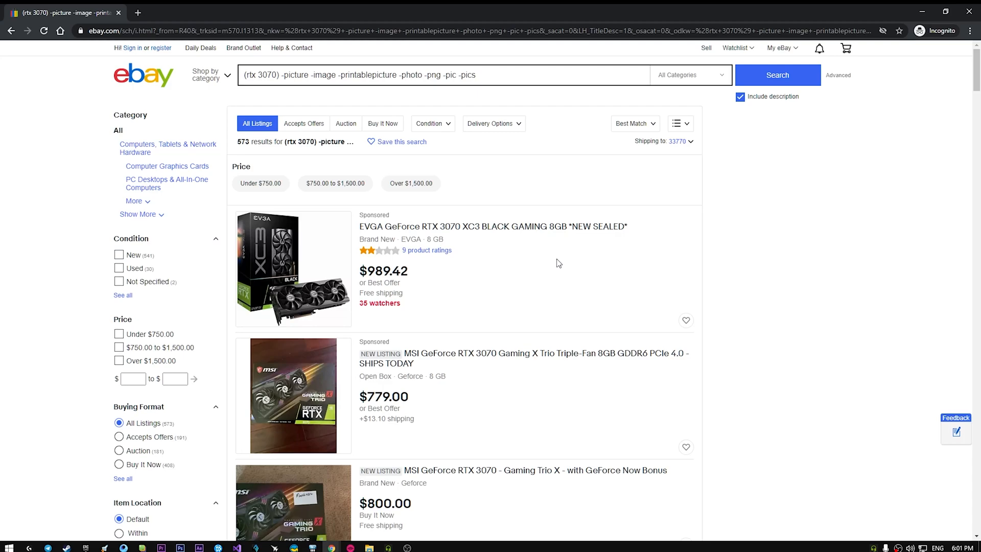
mouse_move(493, 269)
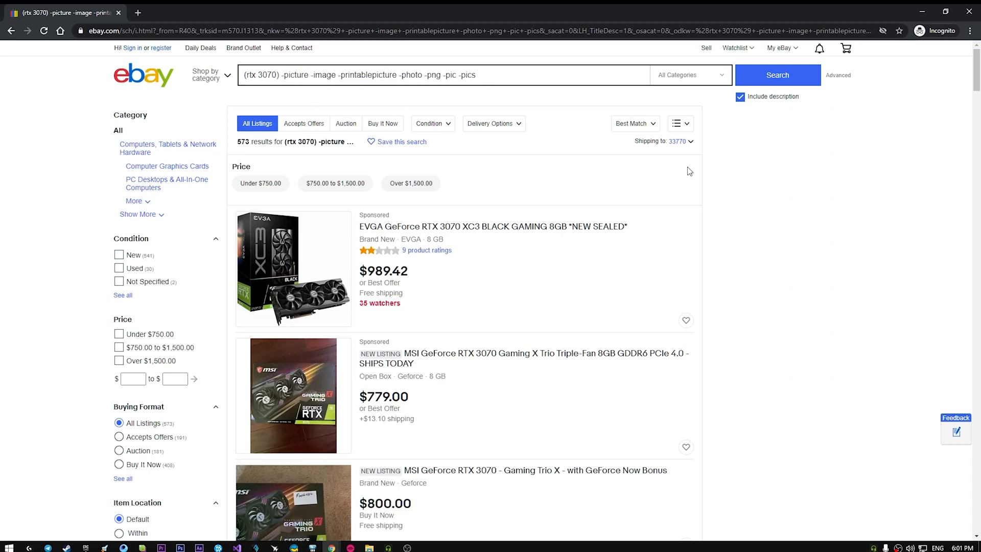
mouse_move(753, 256)
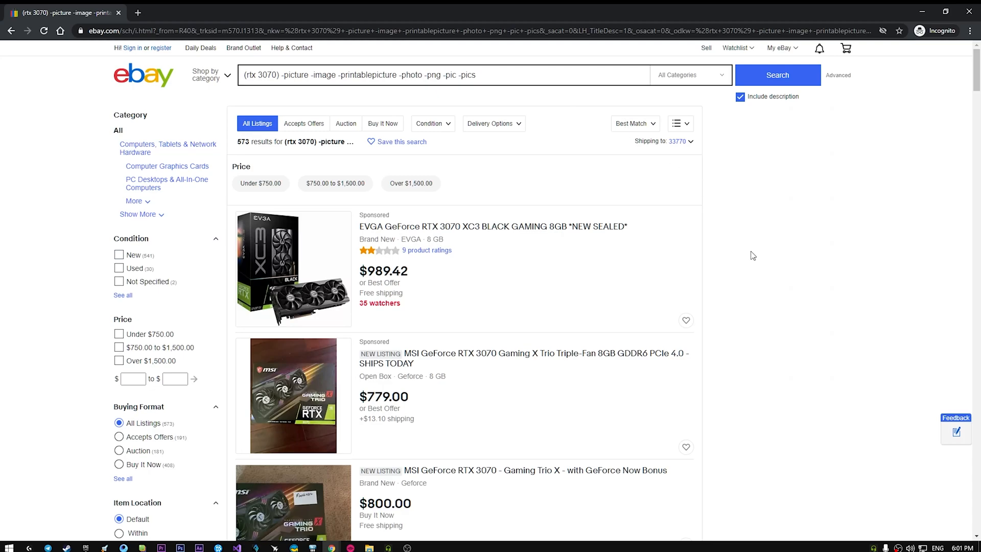
mouse_move(759, 250)
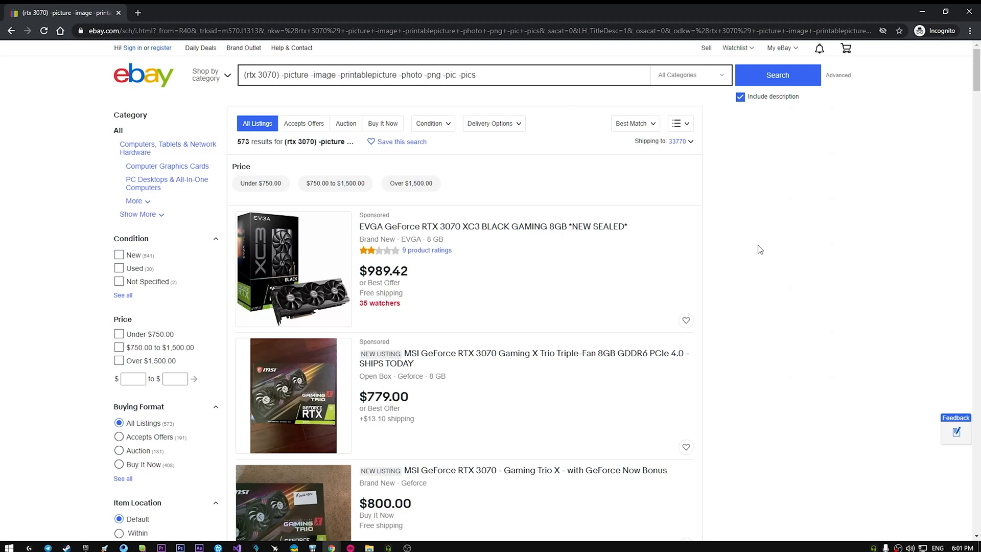
mouse_move(715, 240)
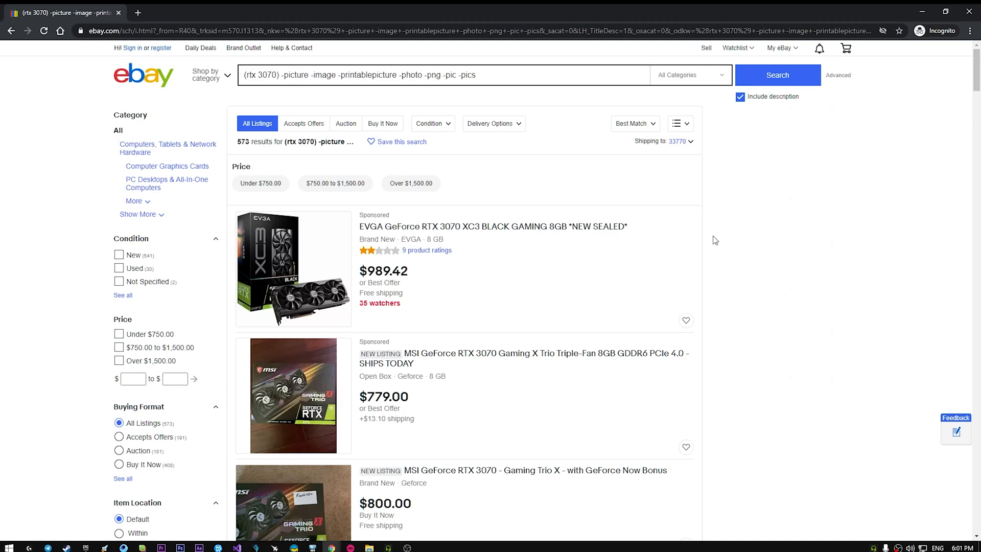
mouse_move(735, 220)
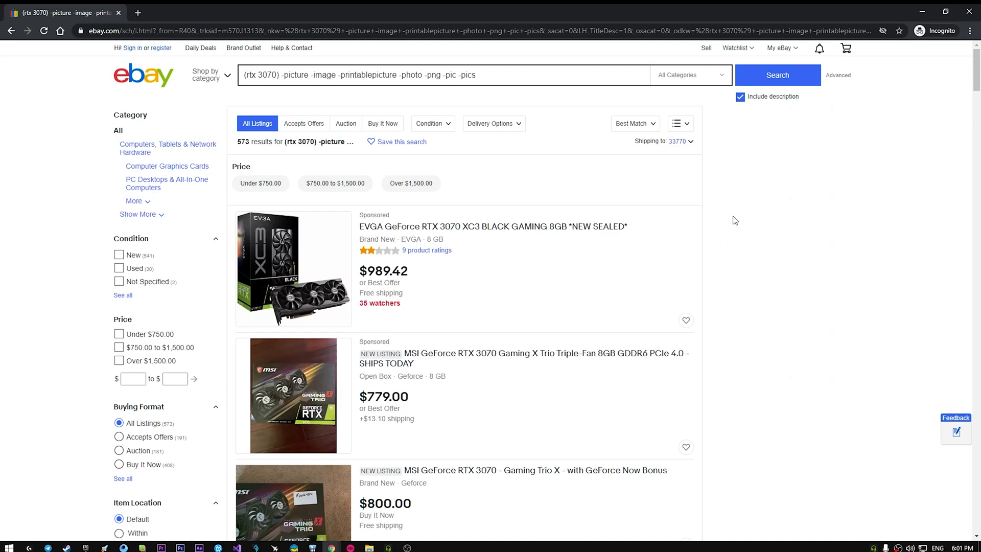
mouse_move(737, 221)
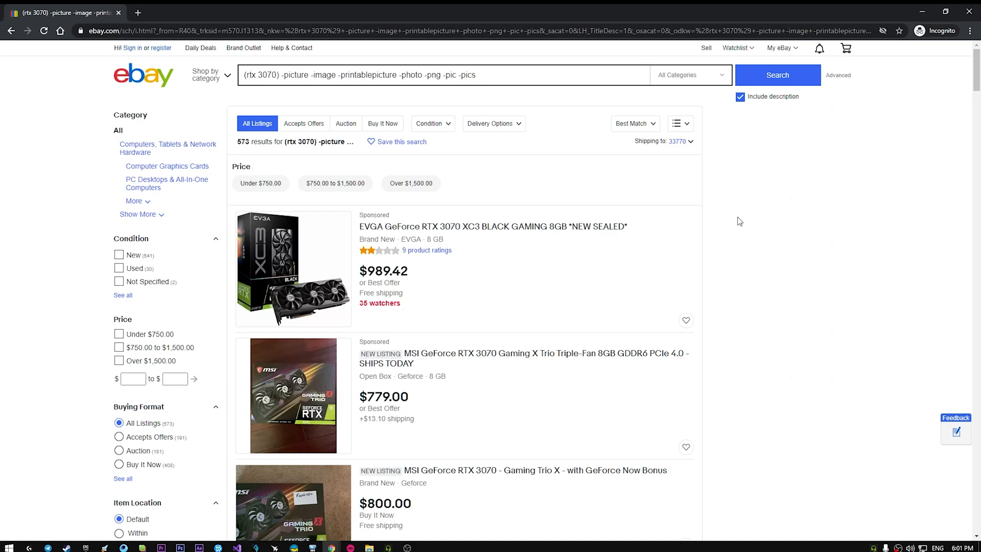
mouse_move(552, 273)
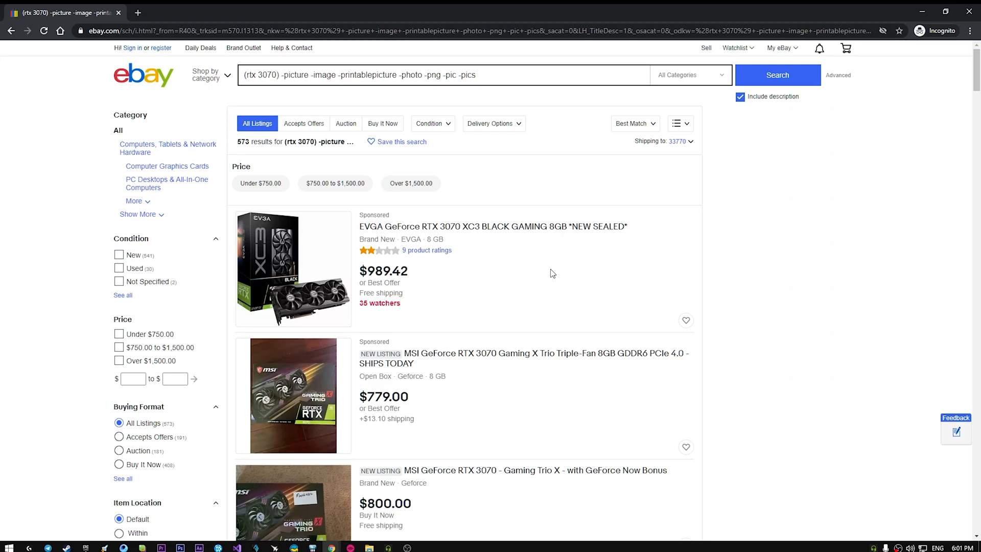
mouse_move(595, 297)
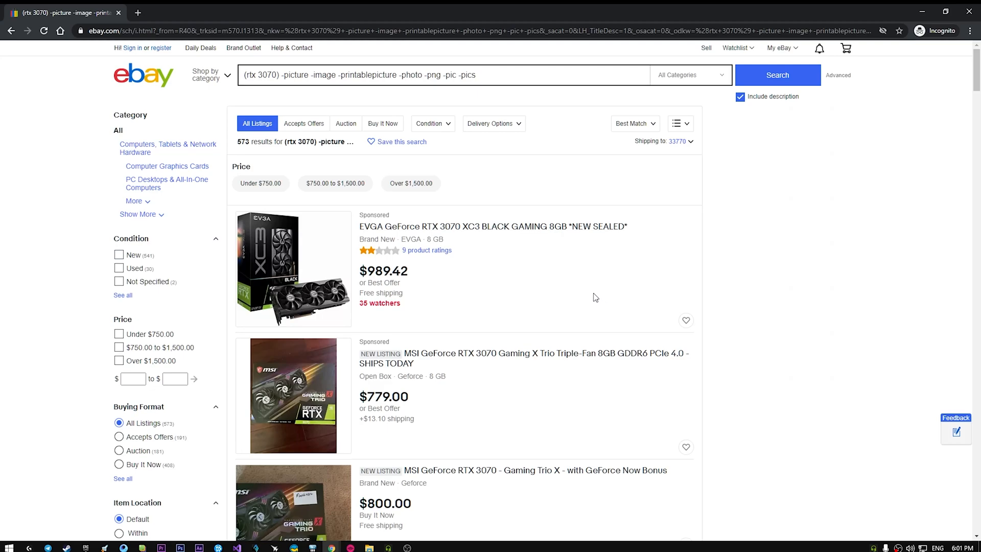
mouse_move(573, 280)
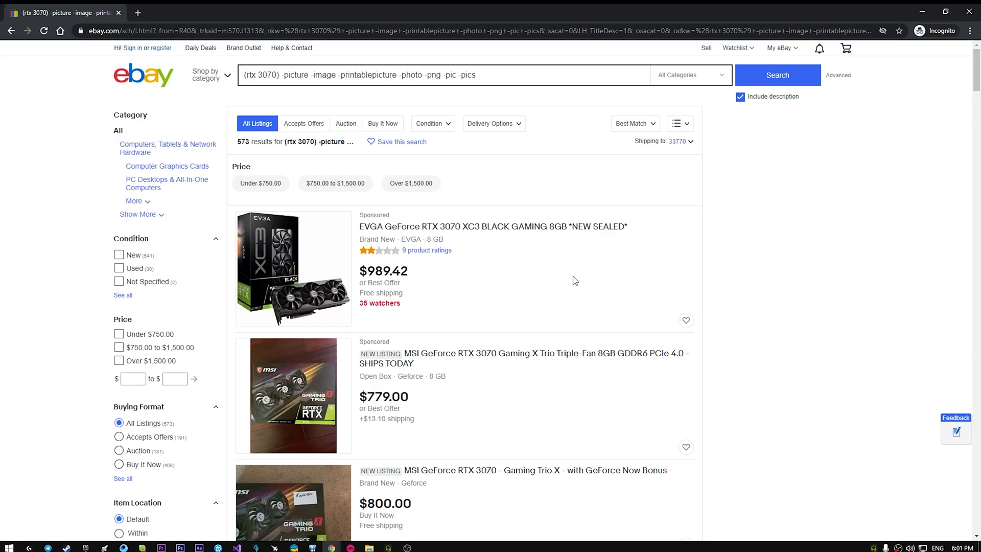
mouse_move(536, 276)
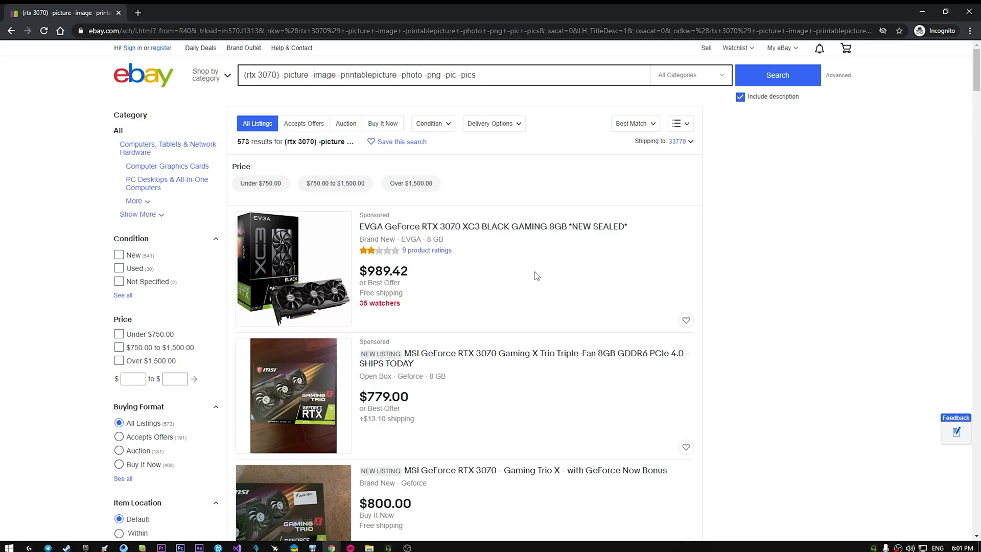
mouse_move(737, 260)
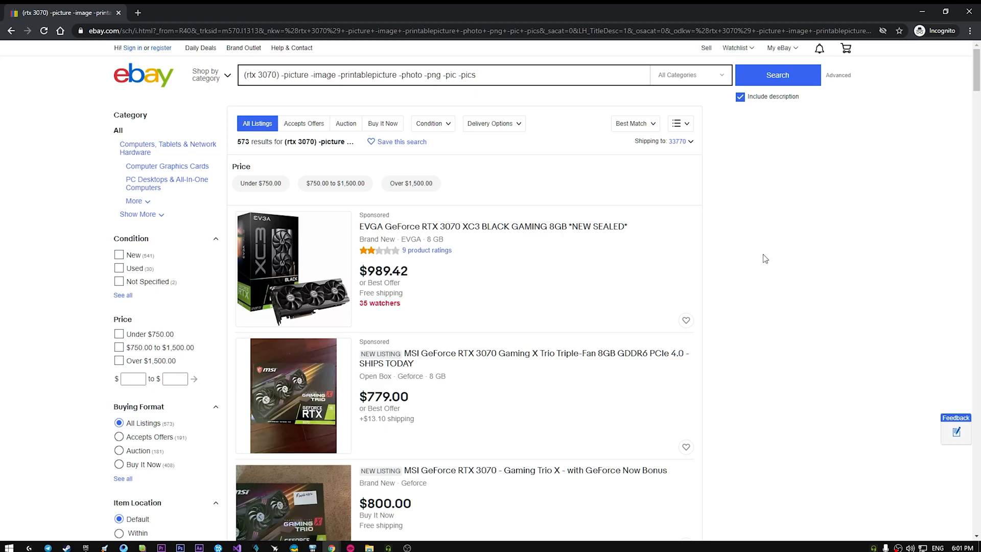
mouse_move(696, 257)
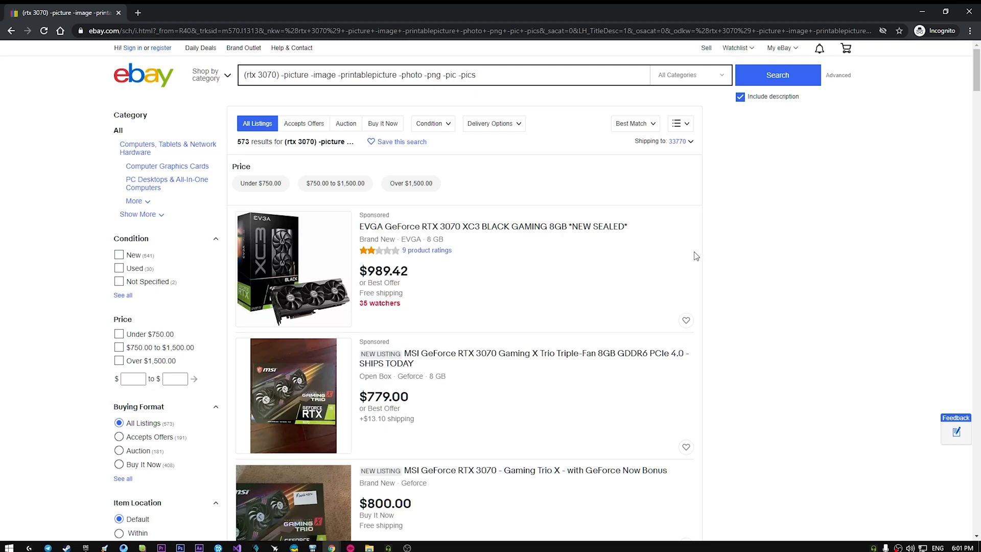
mouse_move(768, 301)
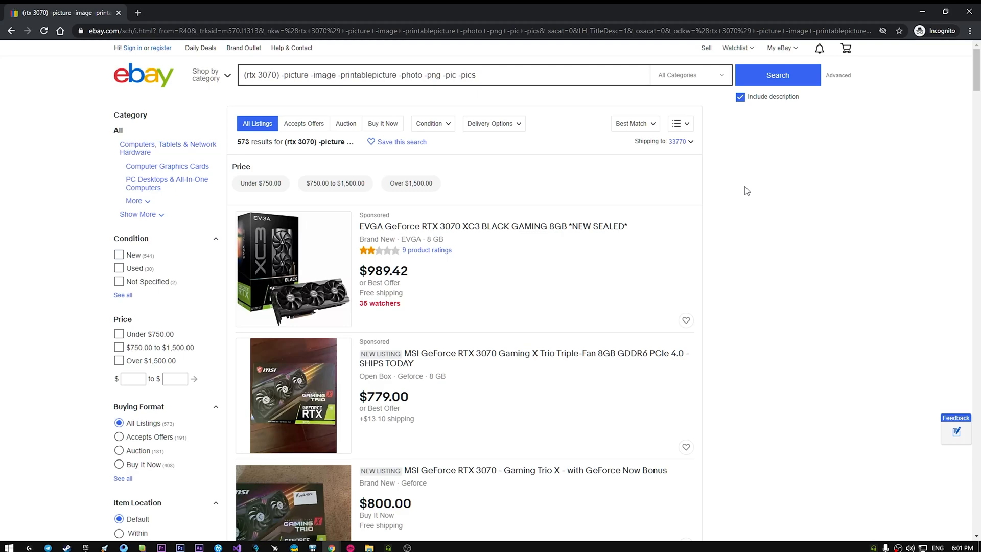
mouse_move(757, 200)
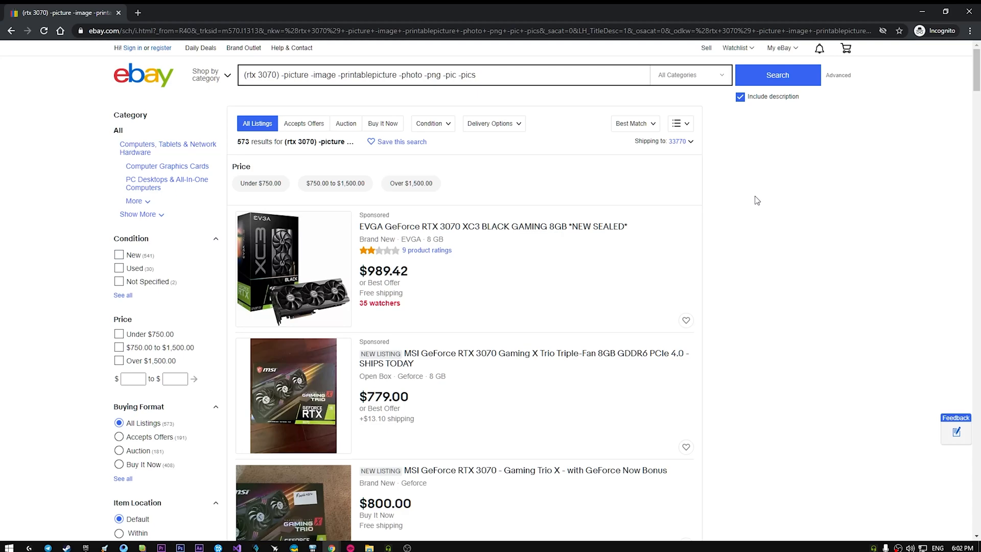
mouse_move(754, 199)
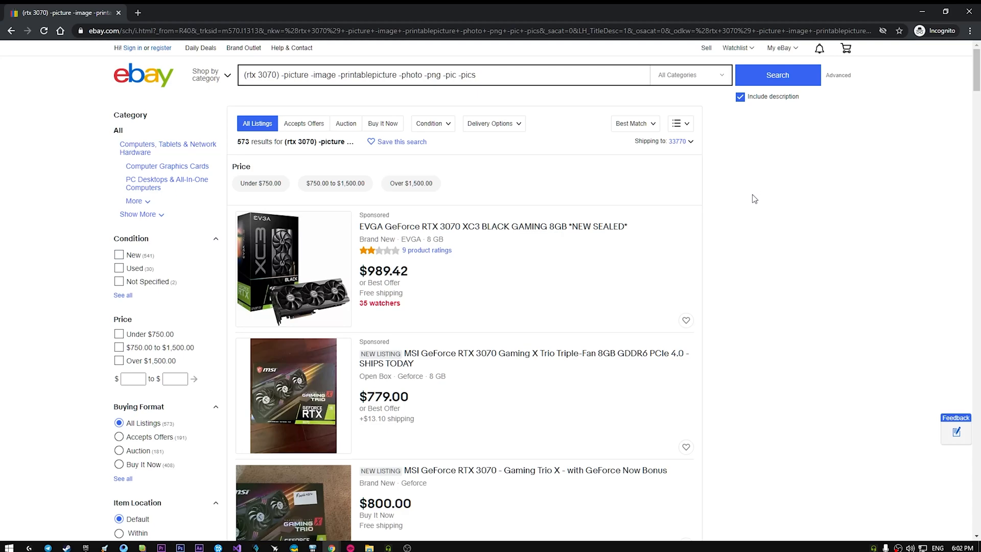
mouse_move(769, 183)
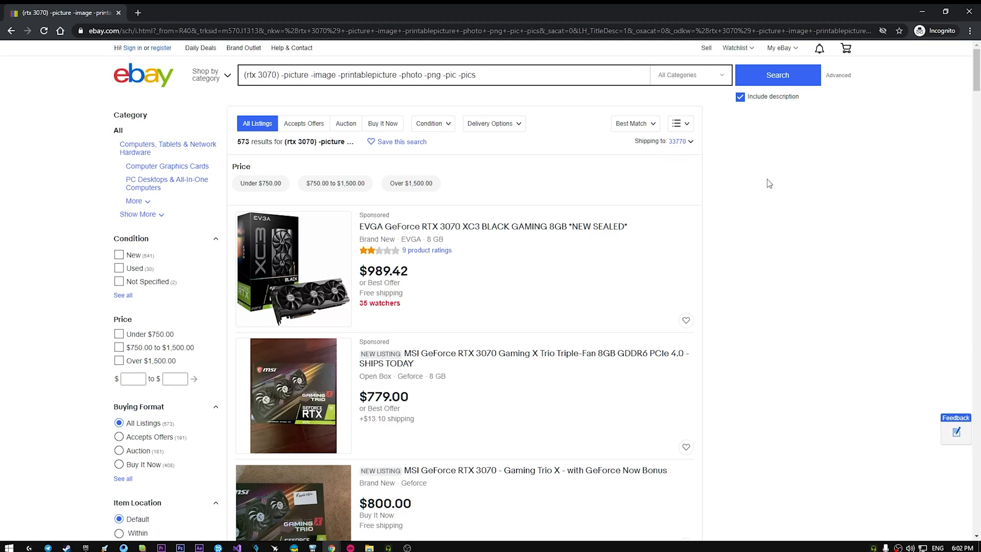
mouse_move(777, 184)
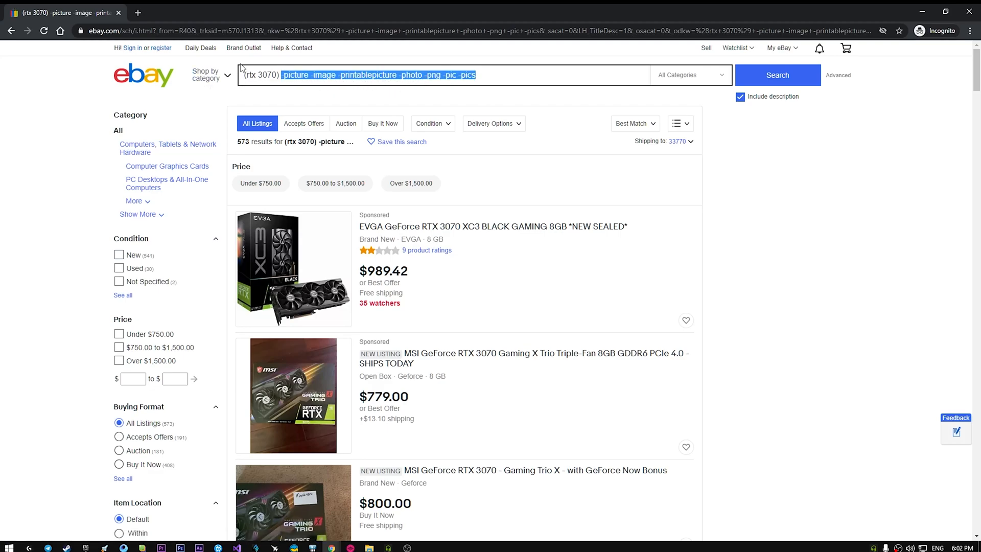
mouse_move(809, 271)
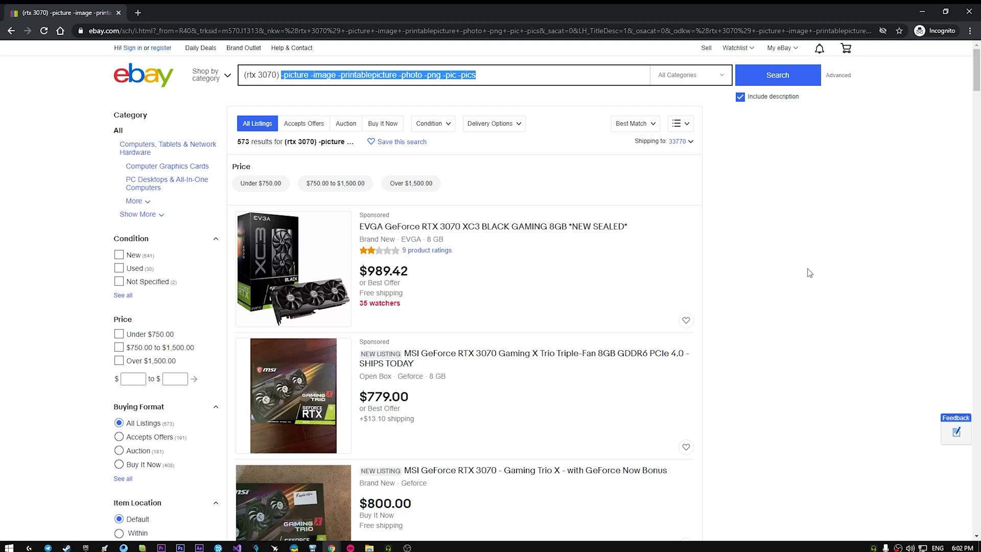
mouse_move(780, 263)
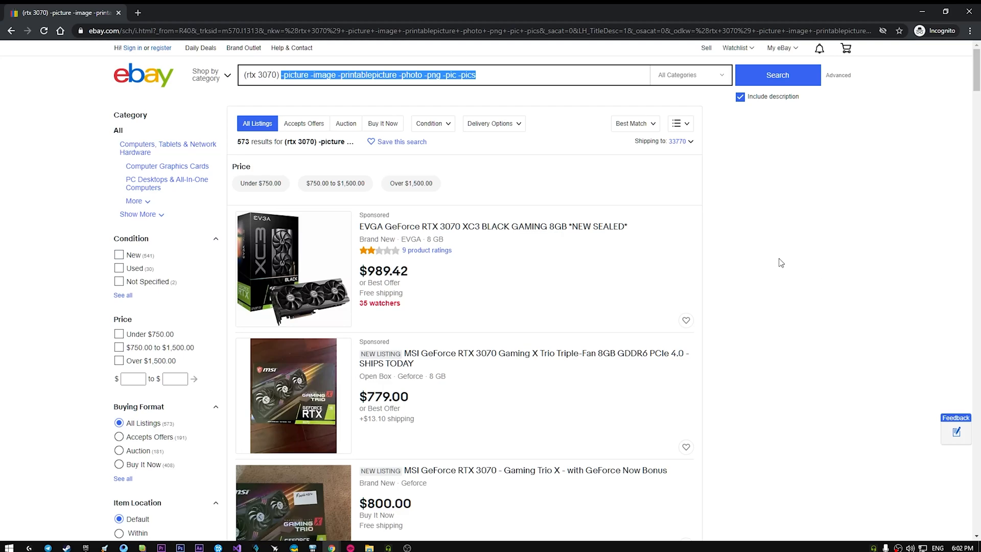